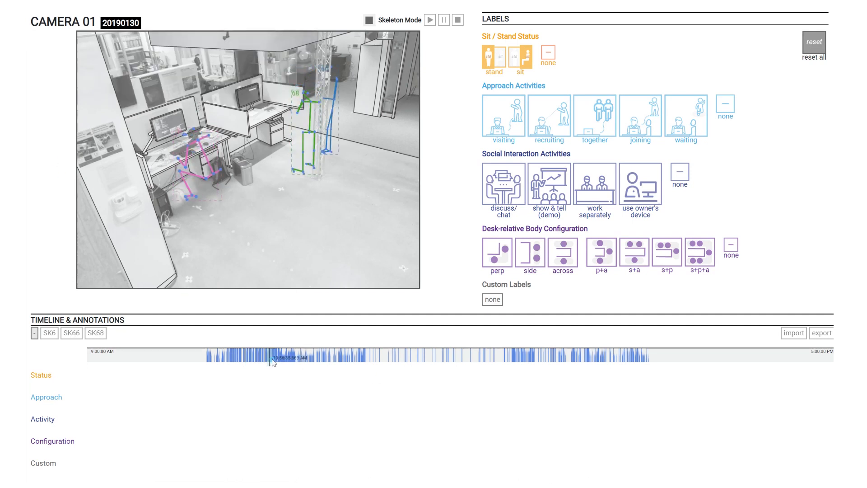
Step forward through the footage, toggle the camera view, and confirm the custom label 'skeletonotator'
left_click(258, 357)
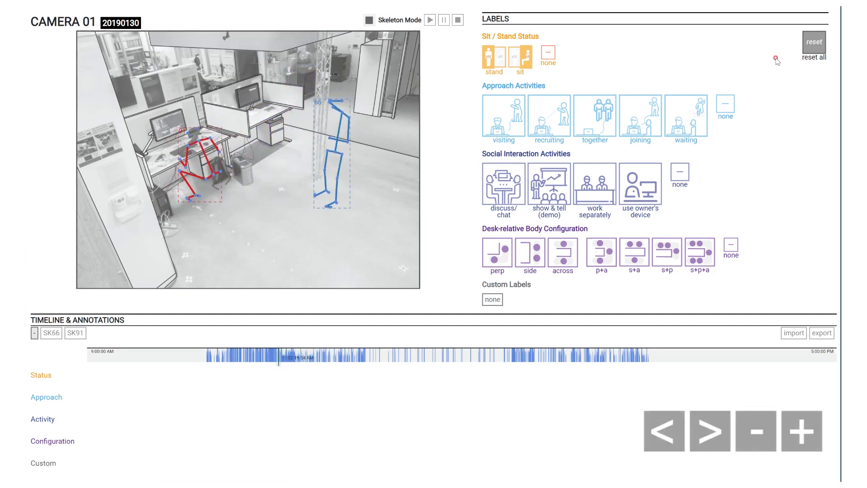
left_click(710, 431)
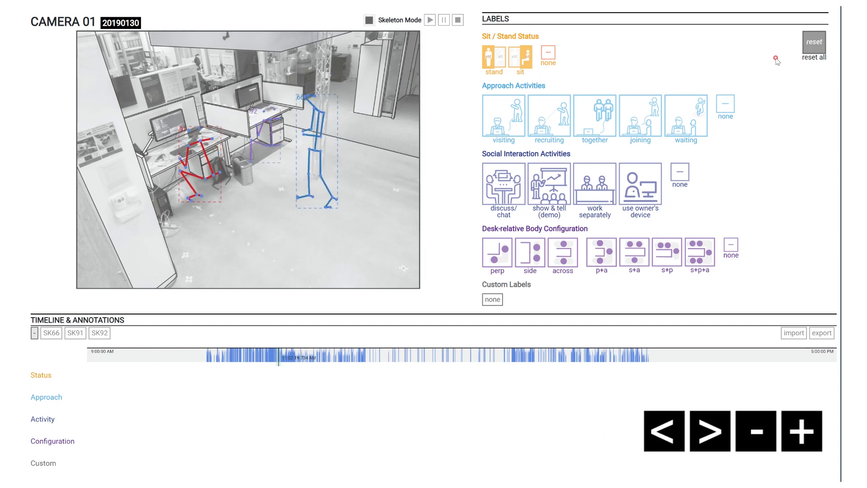
left_click(708, 431)
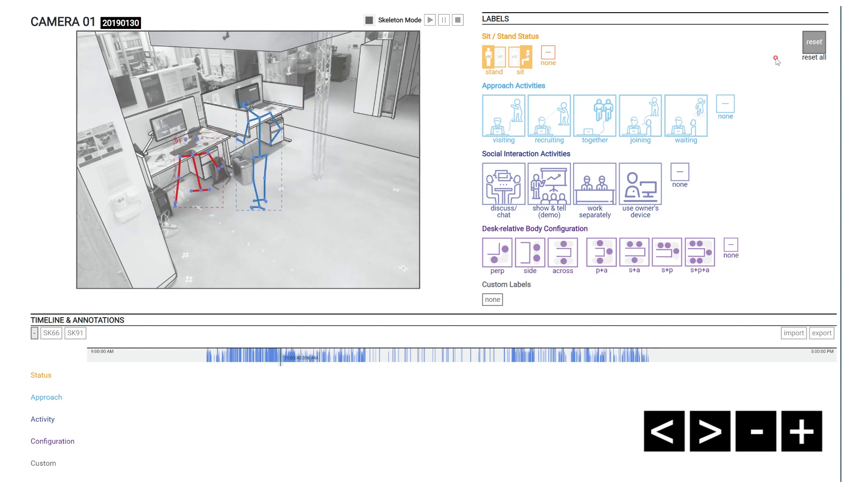
left_click(709, 431)
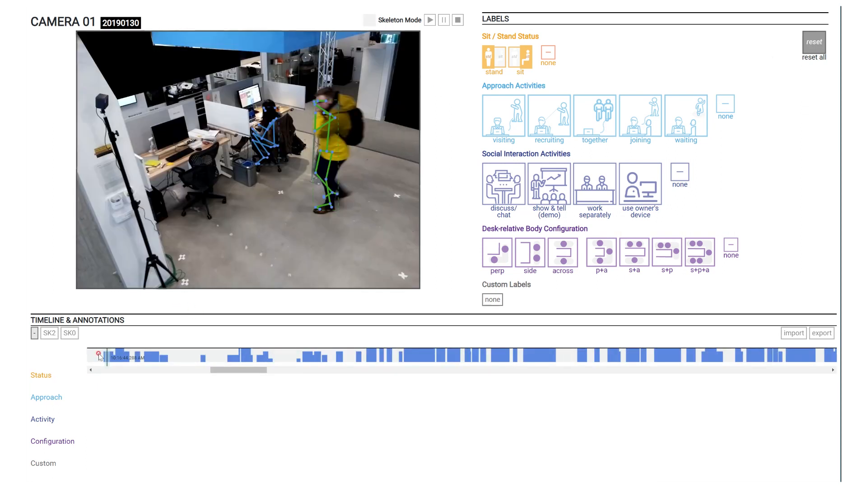
left_click(416, 356)
type("Skele")
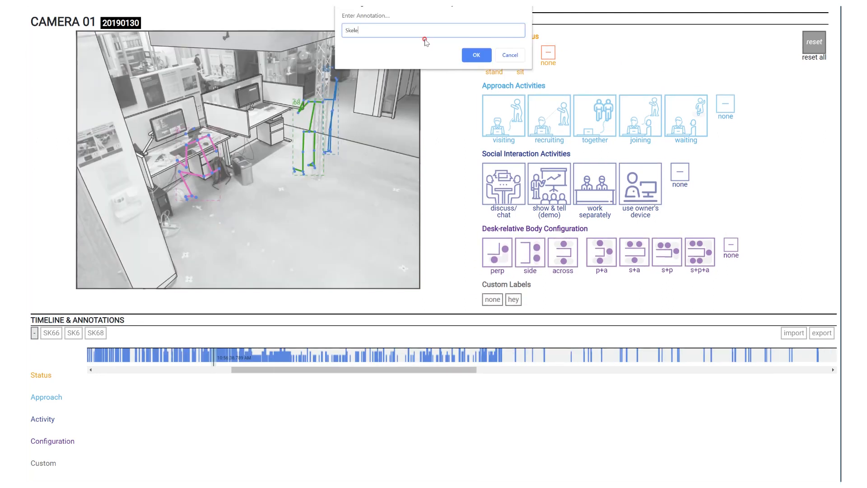
left_click(476, 54)
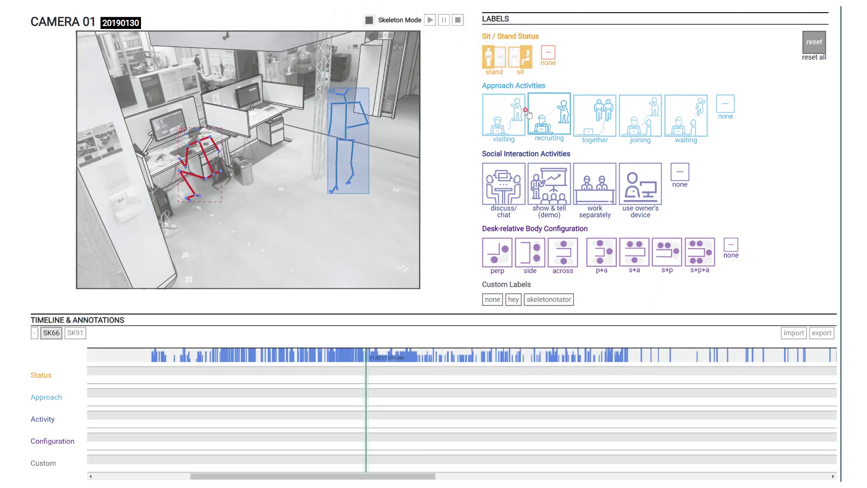
Tag skeleton SK66 with the 'visiting' approach activity, then select skeleton SK91's tracks
left_click(502, 116)
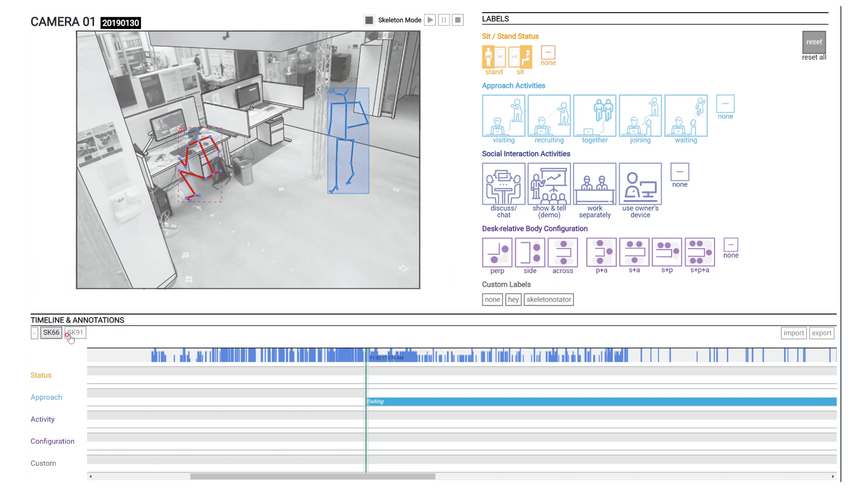
left_click(75, 332)
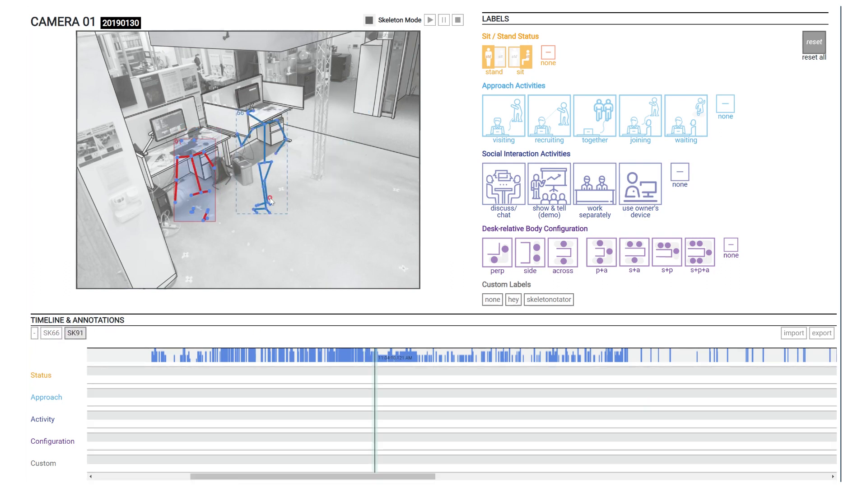
left_click(503, 184)
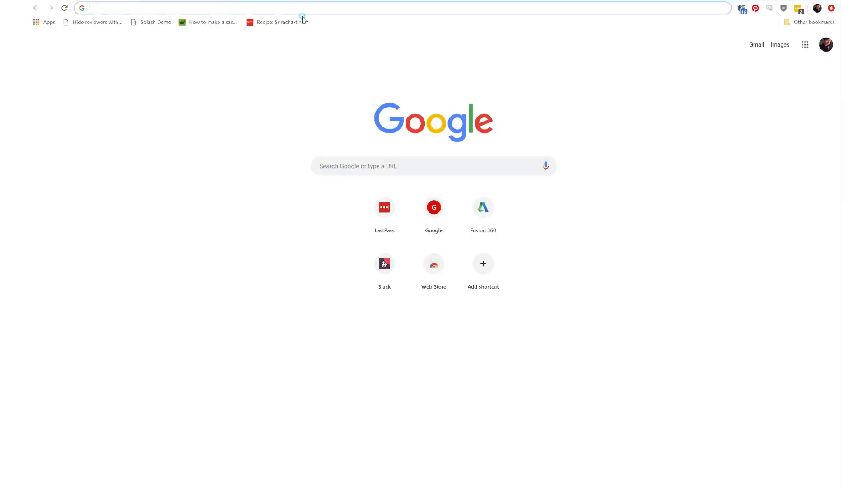
Load torcvhgues.ads.autodesk.com:3000/soco-01/20190130/ in a new Chrome tab
type("torcvhgues.ads.autodesk.com:3000/soco-01/20190130/")
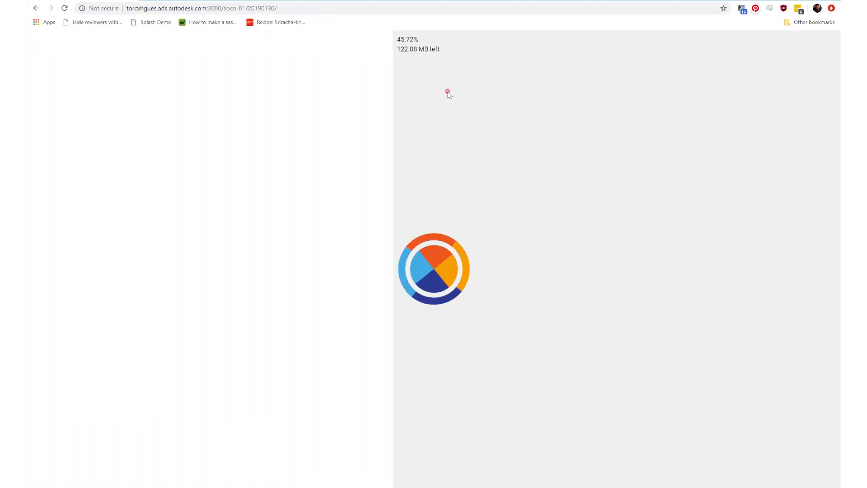